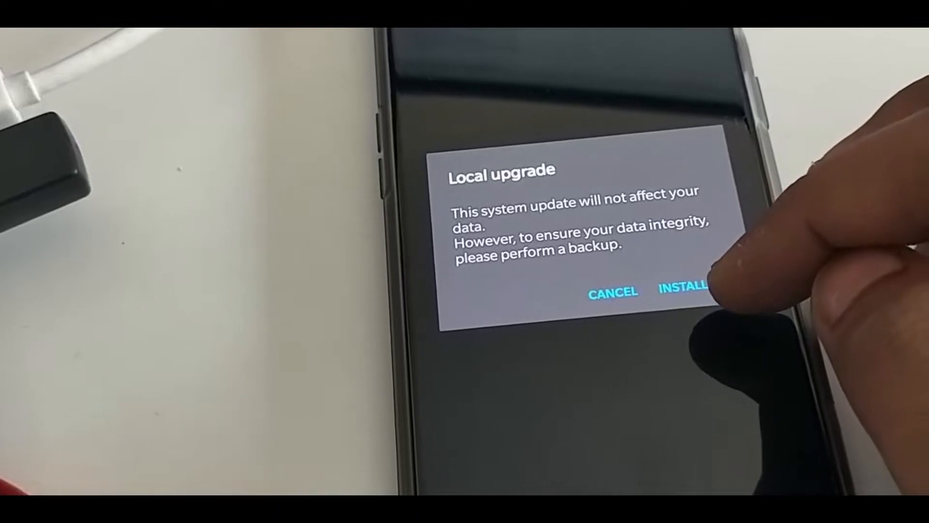
Confirm INSTALL in the Local upgrade dialog to begin the system upgrade
{"action": "left_click", "coordinate": [680, 291]}
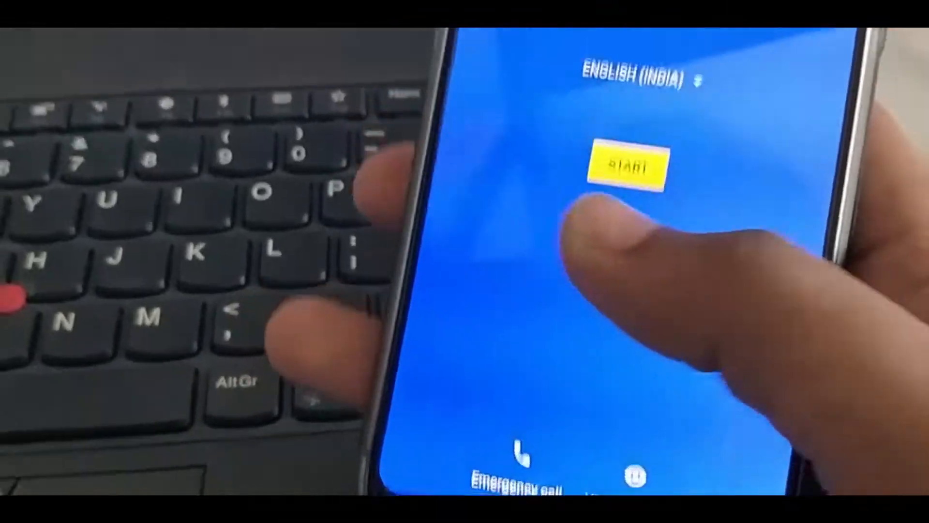
Start setup, accept the Android Beta Program notice, and choose OnePlus Slate as the font
{"action": "left_click", "coordinate": [619, 165]}
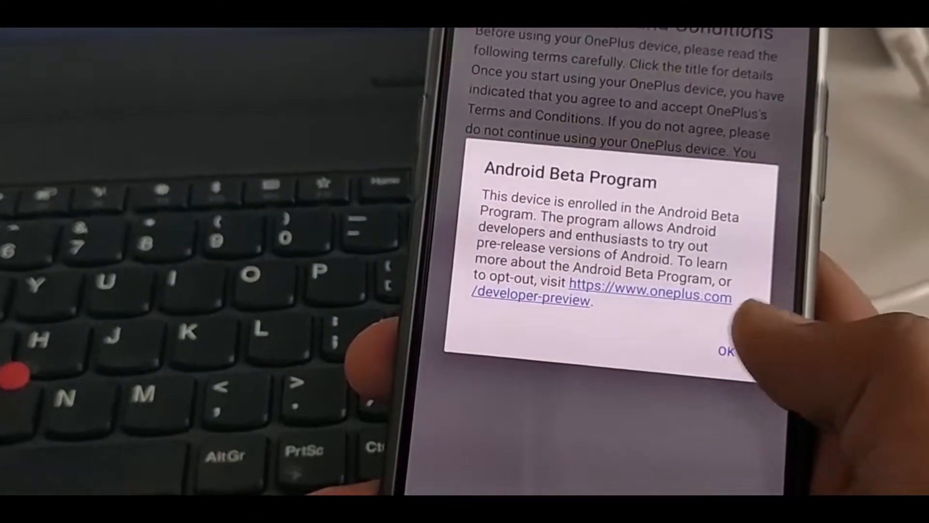
{"action": "left_click", "coordinate": [726, 350]}
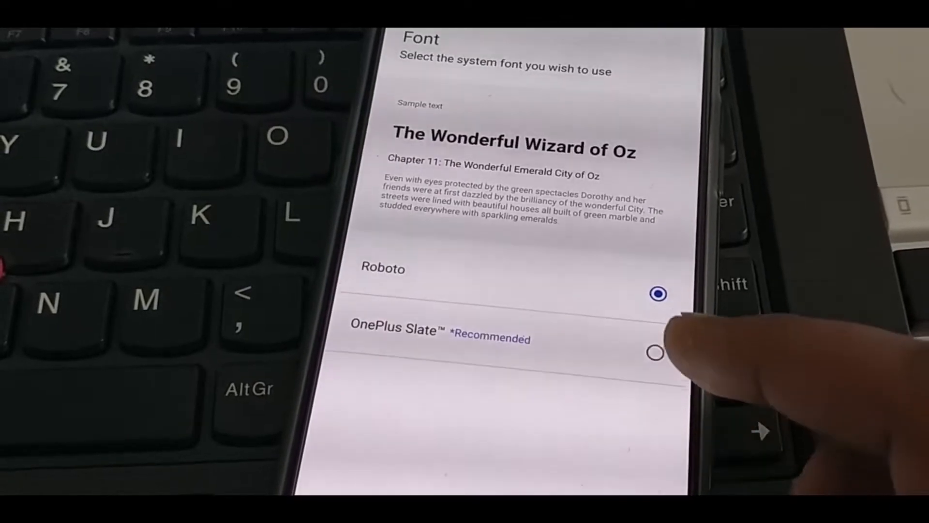
{"action": "left_click", "coordinate": [655, 352]}
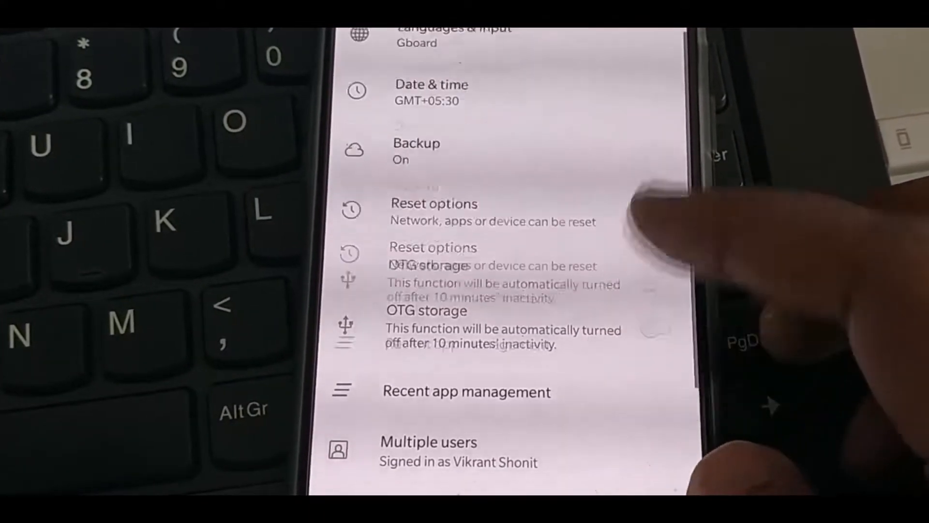
{"action": "scroll", "scroll_direction": "down", "scroll_amount": 3}
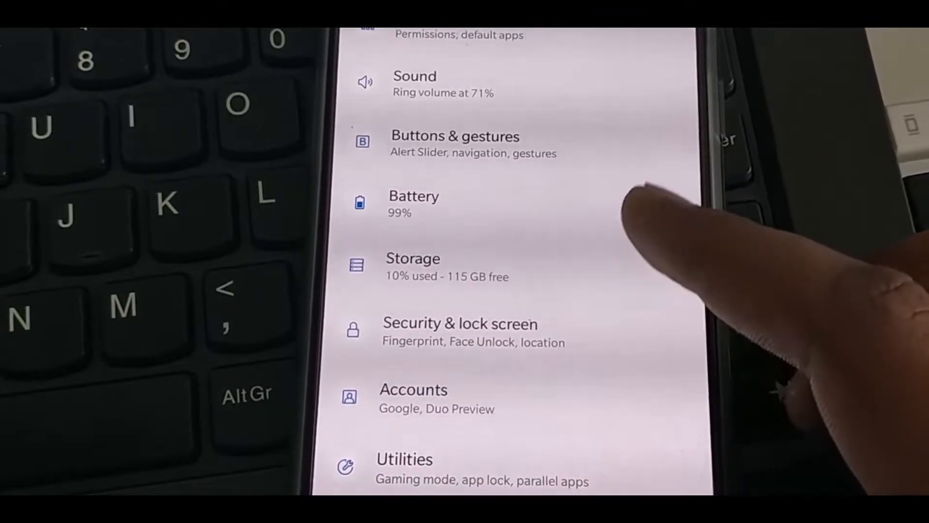
{"action": "scroll", "scroll_direction": "down", "scroll_amount": 3}
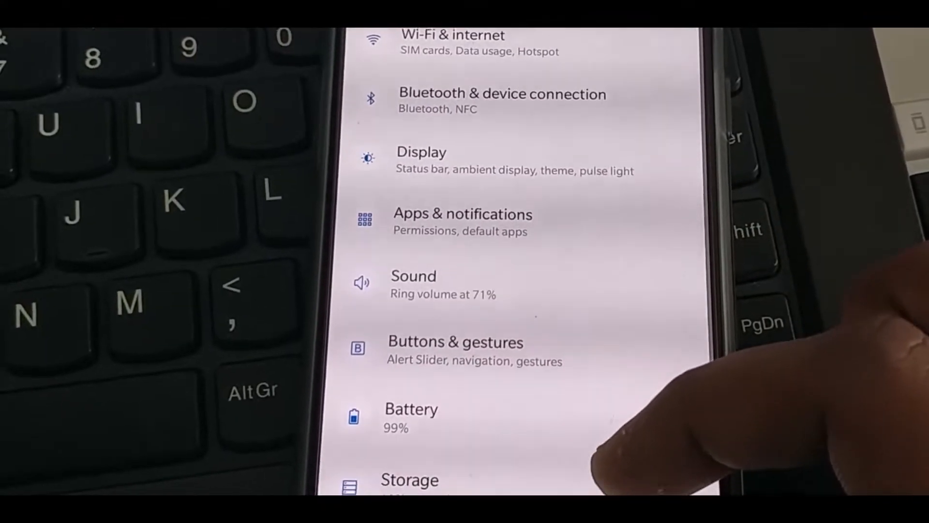
{"action": "scroll", "scroll_direction": "down", "scroll_amount": 3}
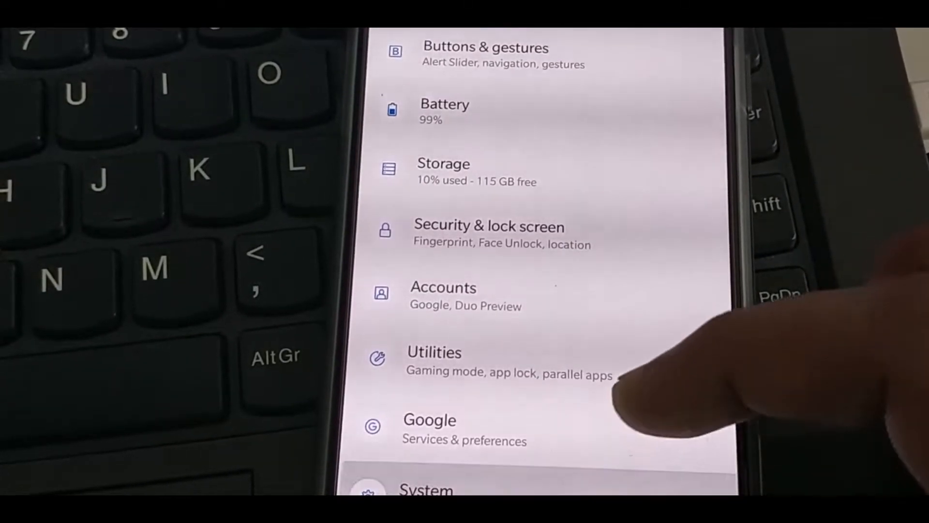
{"action": "scroll", "scroll_direction": "down", "scroll_amount": 3}
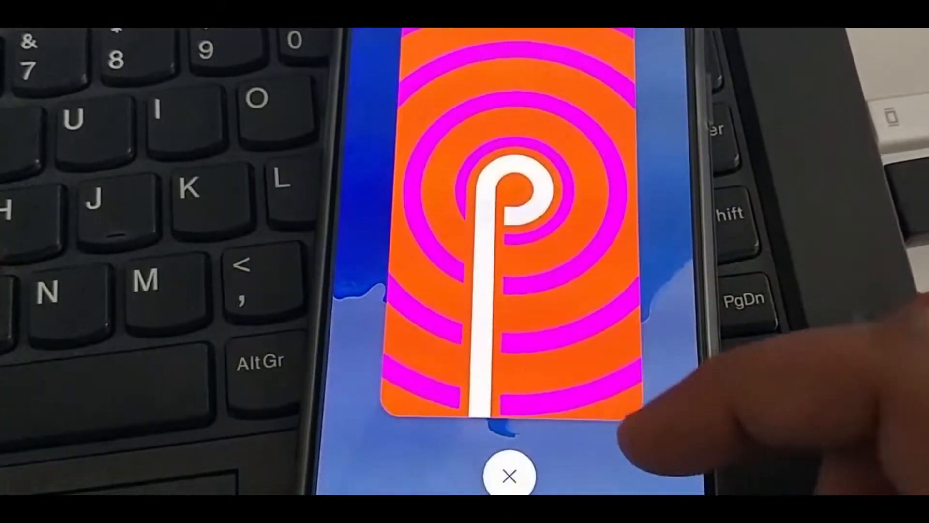
Dismiss the Android P logo easter egg and land back on the home screen
{"action": "left_click", "coordinate": [511, 475]}
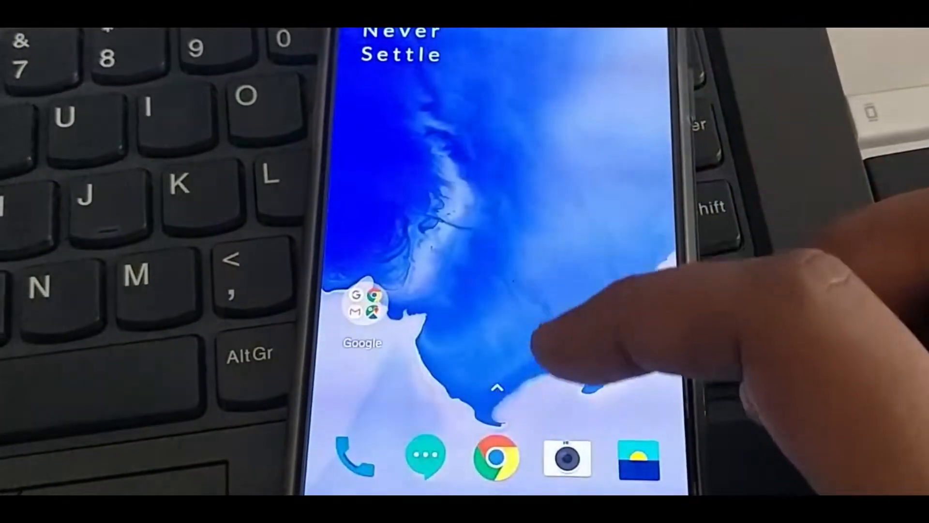
{"action": "left_click", "coordinate": [496, 456]}
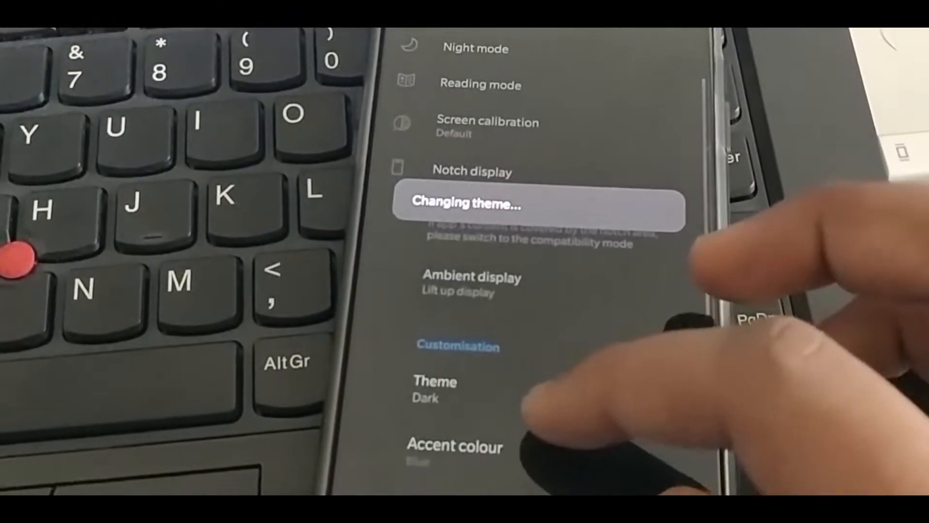
With Dark theme chosen, bring up the Accent colour options
{"action": "left_click", "coordinate": [454, 445]}
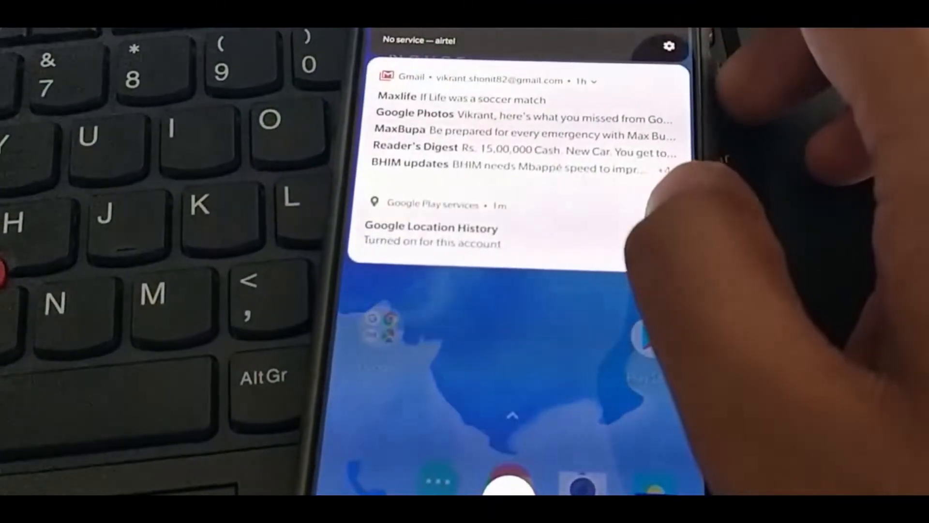
Pull down the notification shade over the home screen
{"action": "scroll", "scroll_direction": "down", "scroll_amount": 3}
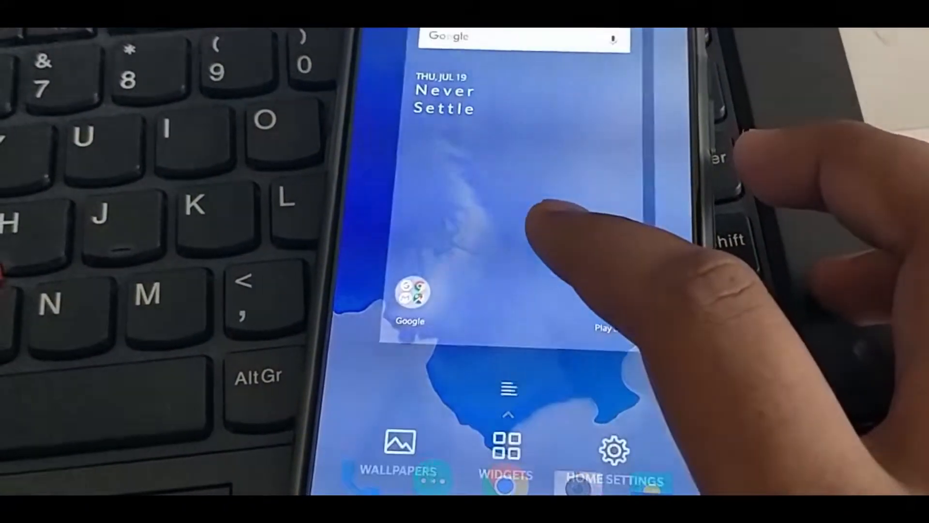
Enable Double tap to lock in Home settings and view the launcher's About details
{"action": "left_click", "coordinate": [614, 462]}
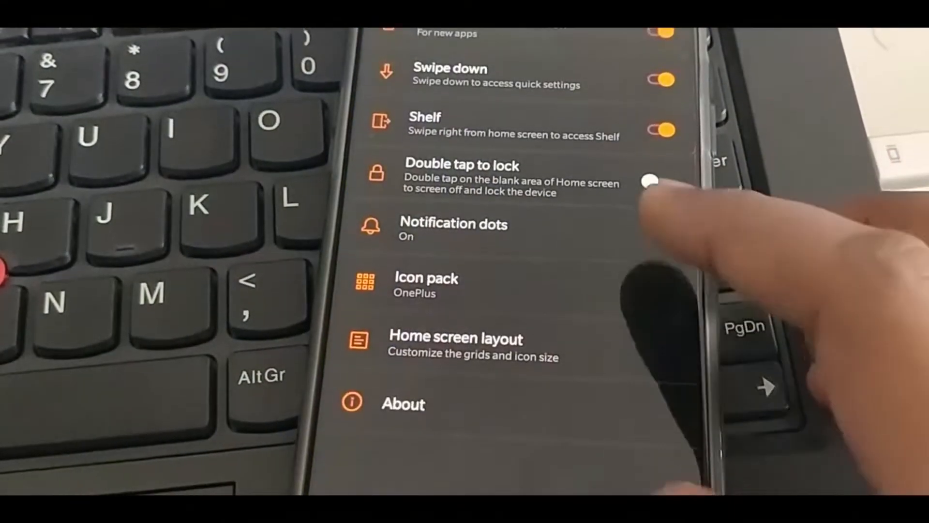
{"action": "left_click", "coordinate": [668, 183]}
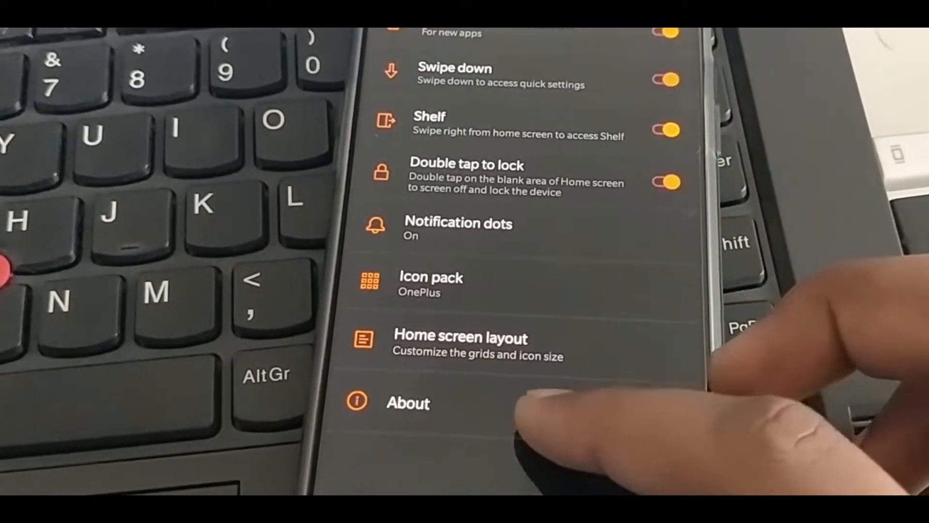
{"action": "left_click", "coordinate": [407, 403]}
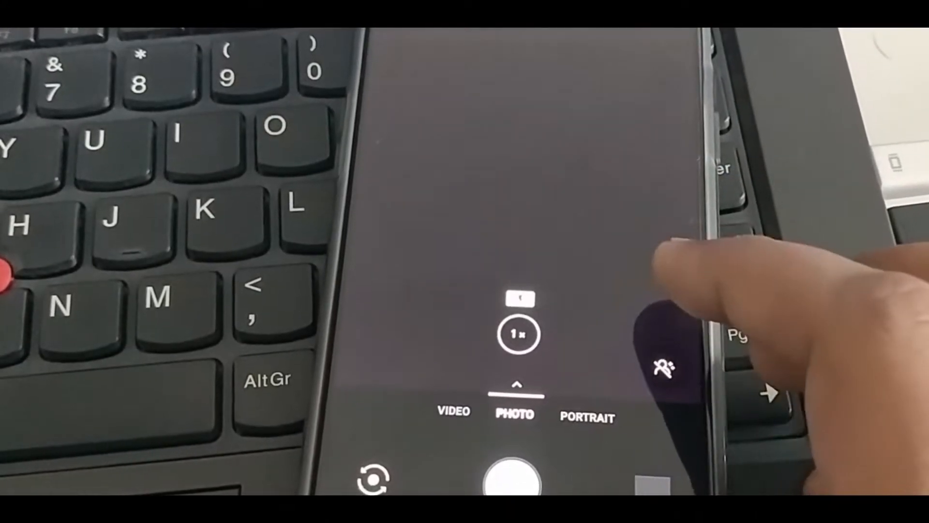
Turn on the face beauty effect in the camera's photo viewfinder
{"action": "left_click", "coordinate": [587, 416]}
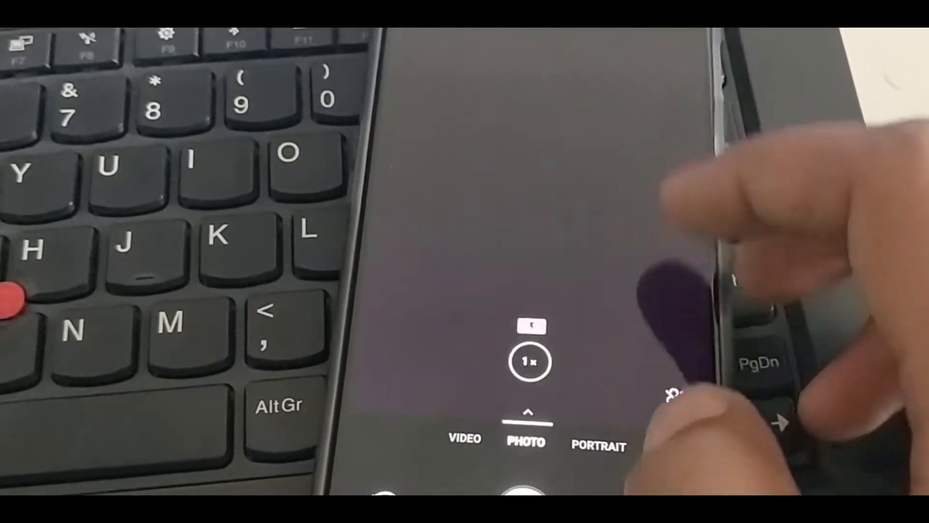
{"action": "left_click", "coordinate": [526, 413]}
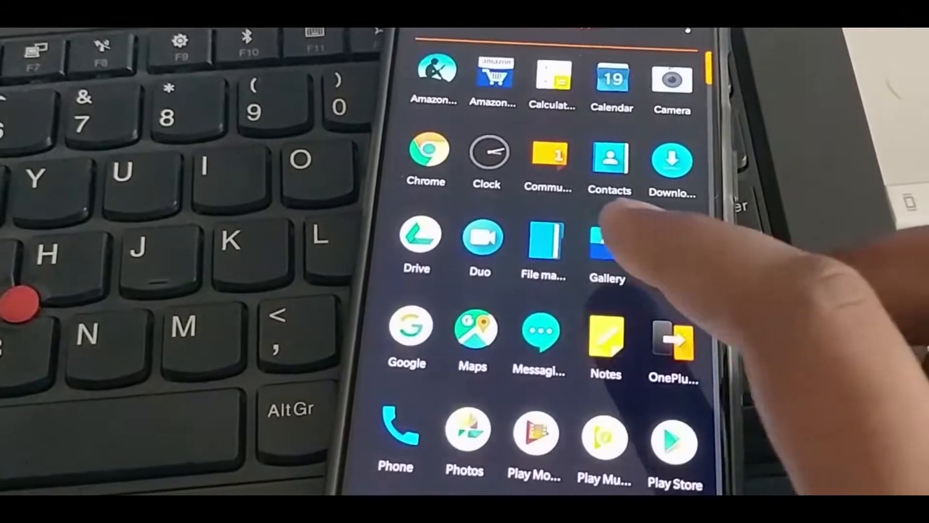
Launch Gallery from the app drawer and allow its storage access
{"action": "left_click", "coordinate": [607, 243]}
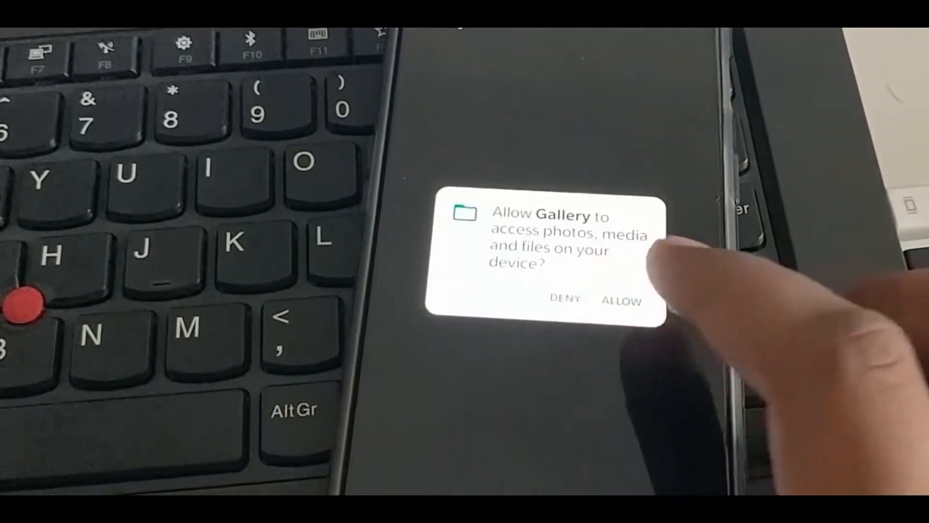
{"action": "left_click", "coordinate": [621, 299]}
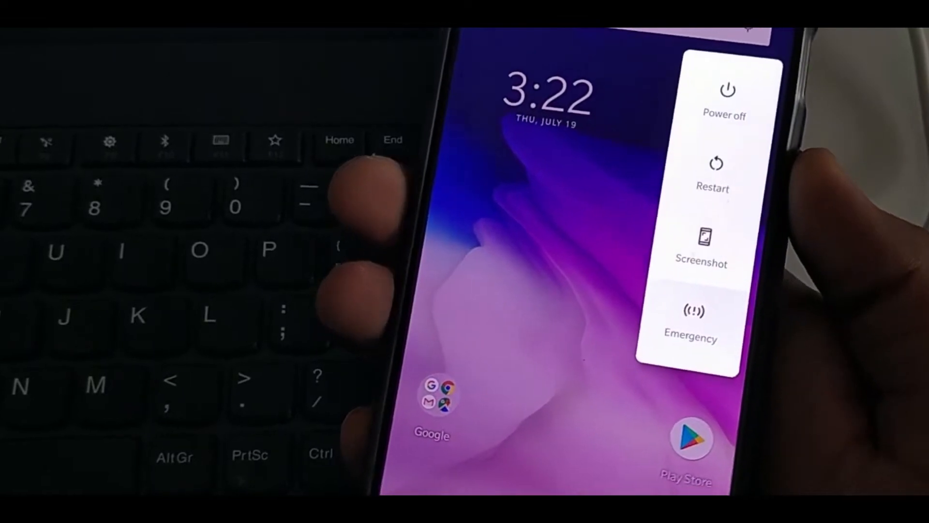
Long-press Power off to get the Reboot to safe mode prompt
{"action": "left_click", "coordinate": [724, 101]}
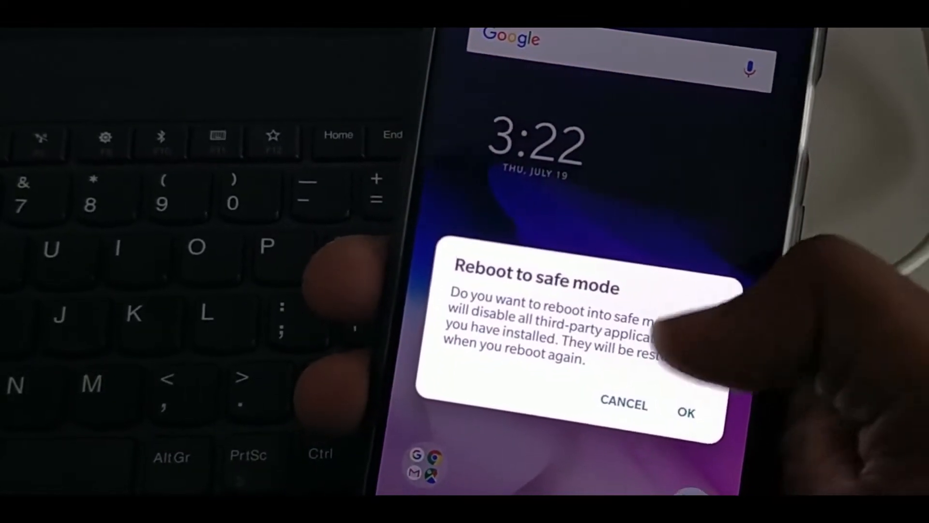